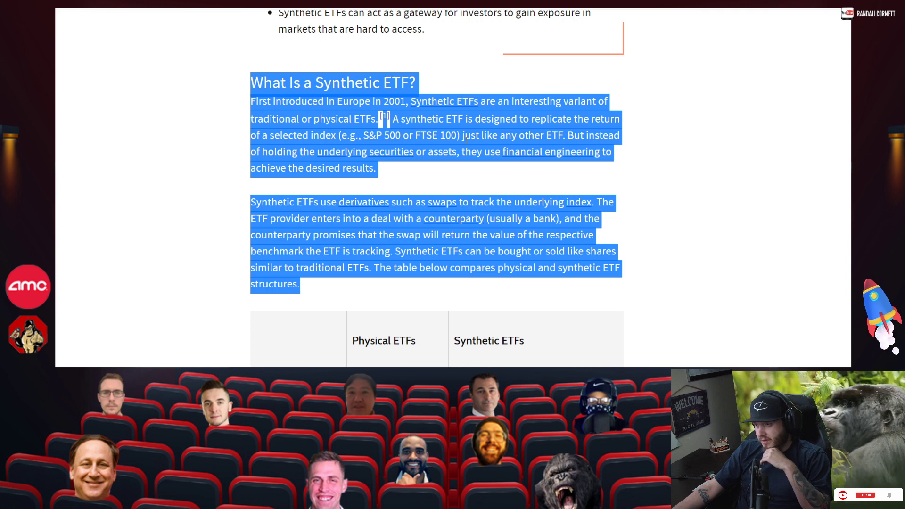
Scroll to the physical vs synthetic ETF table and highlight the historically low transparency entry
left_click(462, 95)
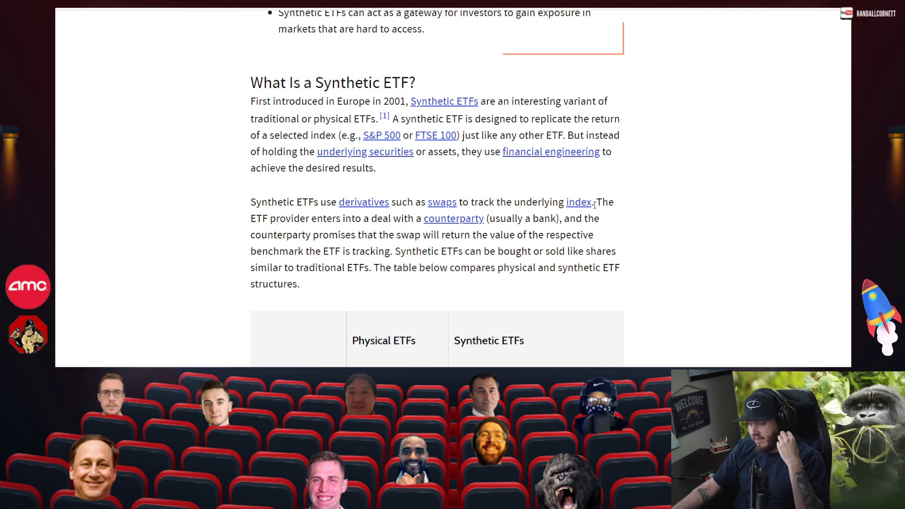
mouse_move(623, 217)
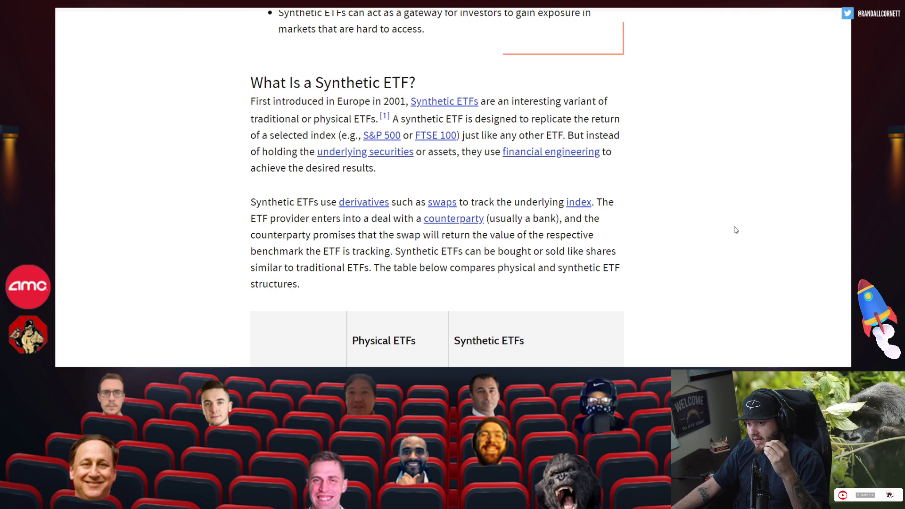
scroll("down", 3)
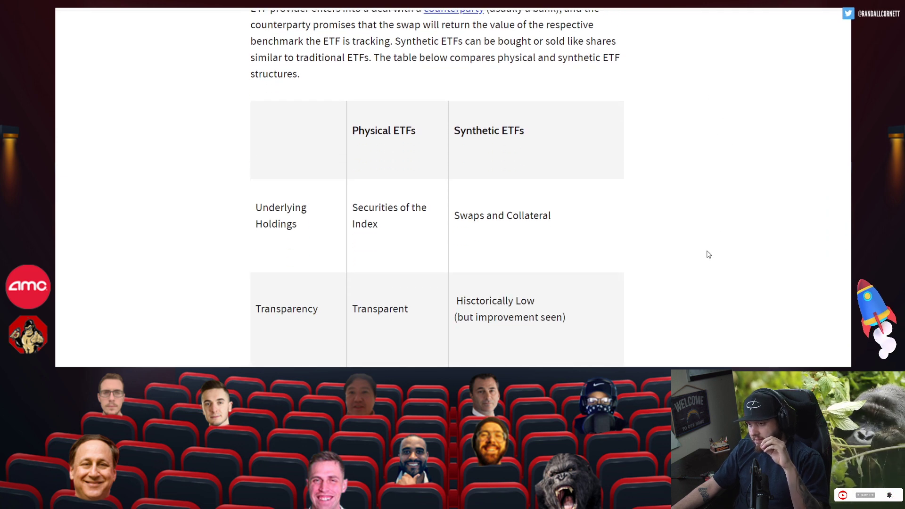
scroll("down", 3)
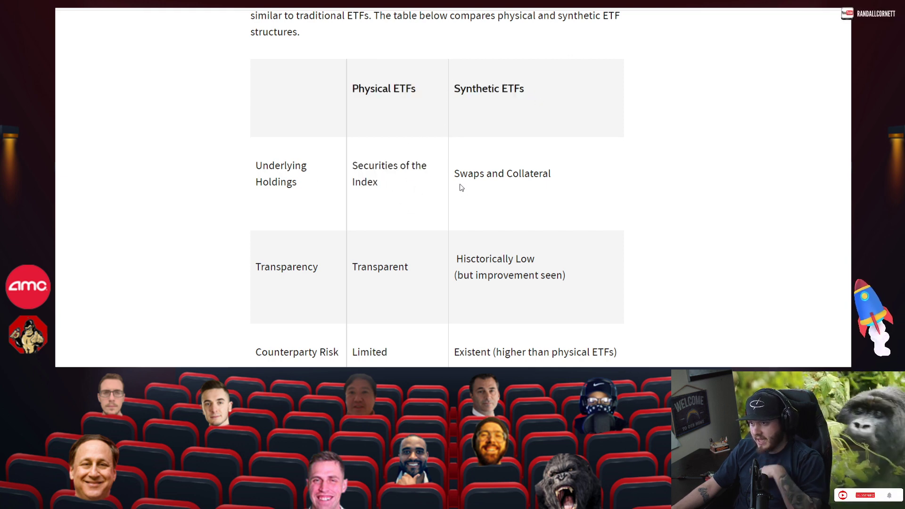
mouse_move(560, 177)
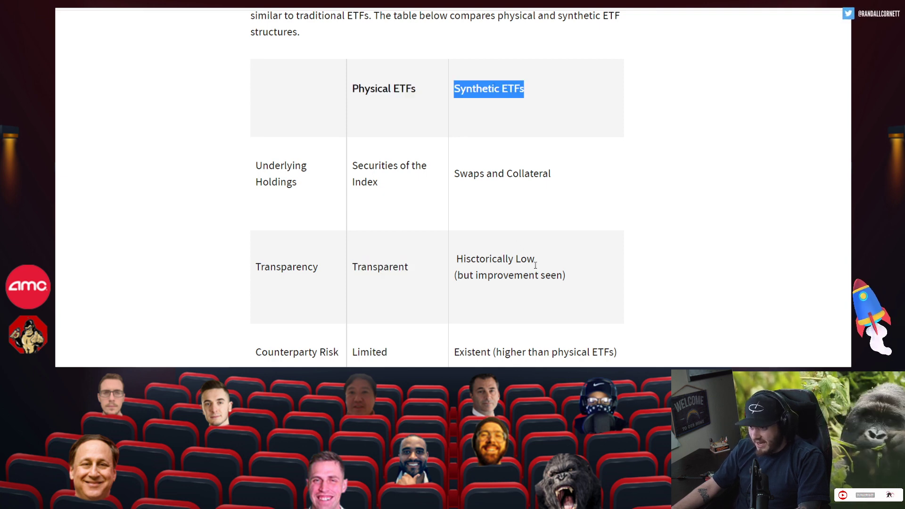
left_click_drag(454, 259, 535, 258)
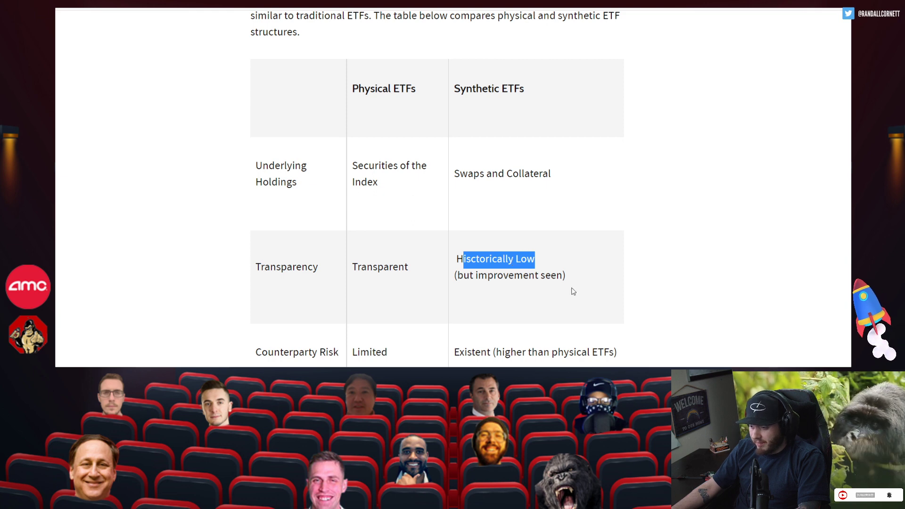
Continue down the comparison table and highlight the Transactions Costs entry
scroll("down", 3)
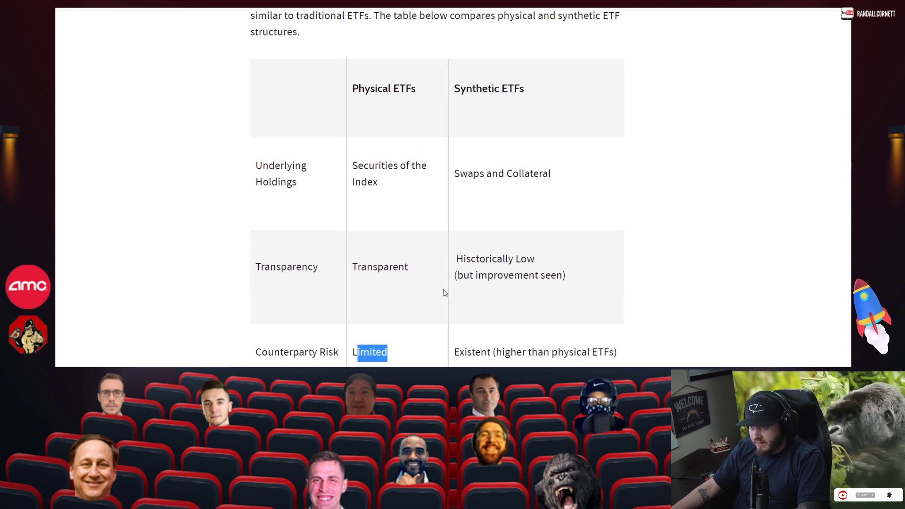
scroll("down", 3)
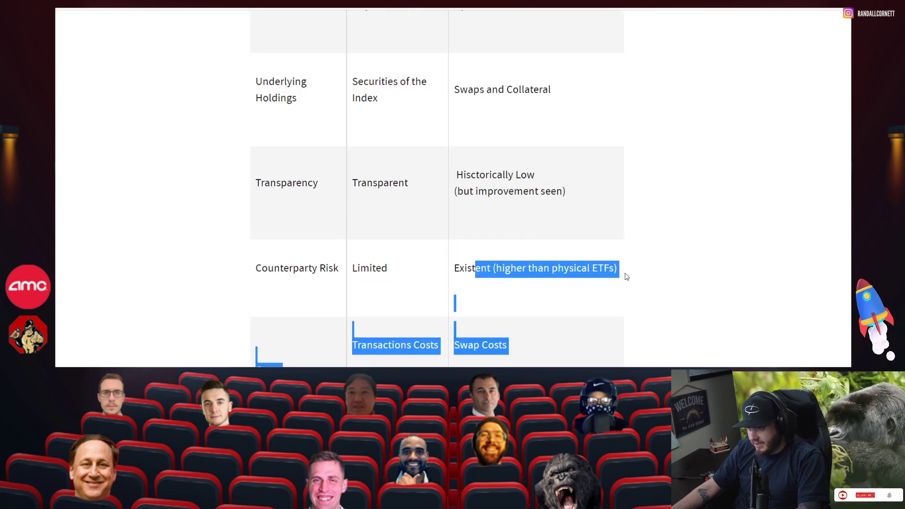
scroll("down", 3)
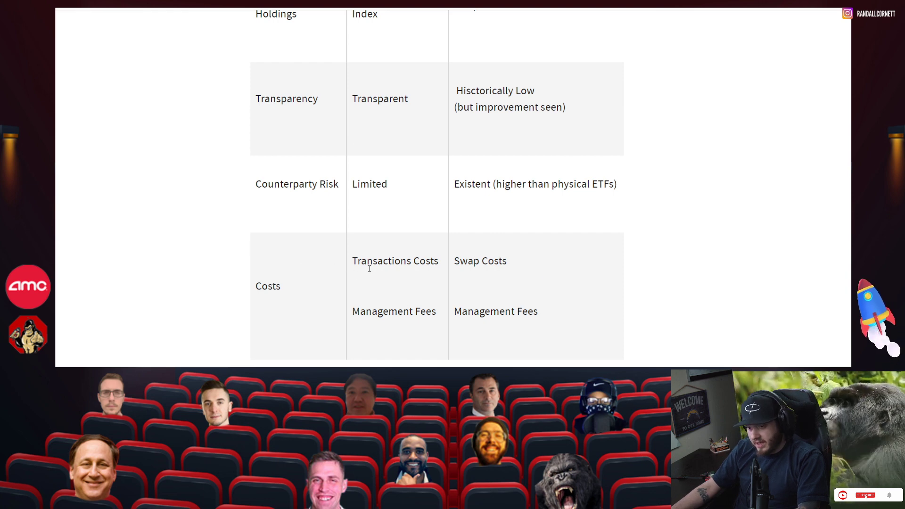
double_click(395, 260)
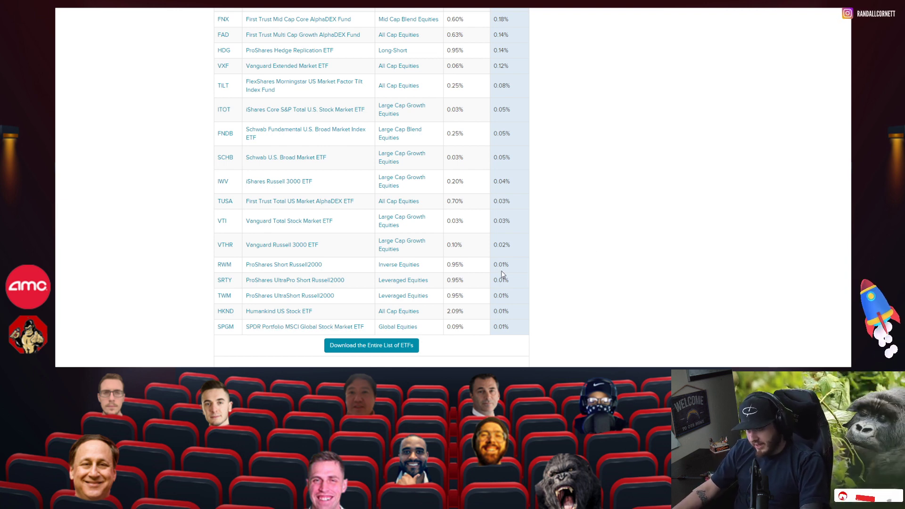
mouse_move(310, 296)
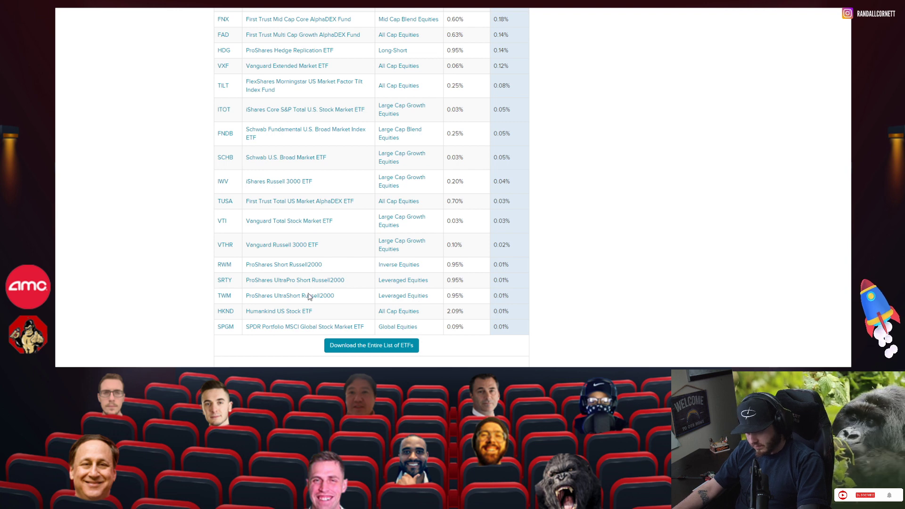
mouse_move(334, 293)
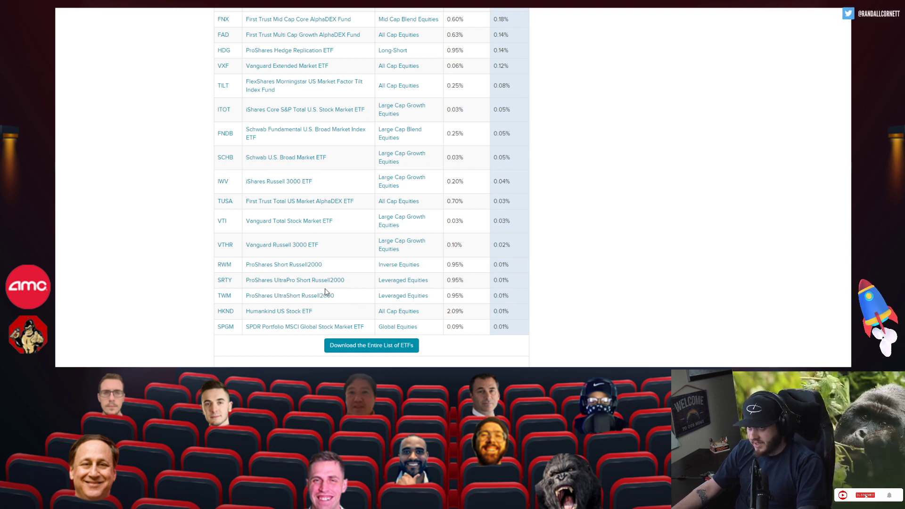
mouse_move(258, 117)
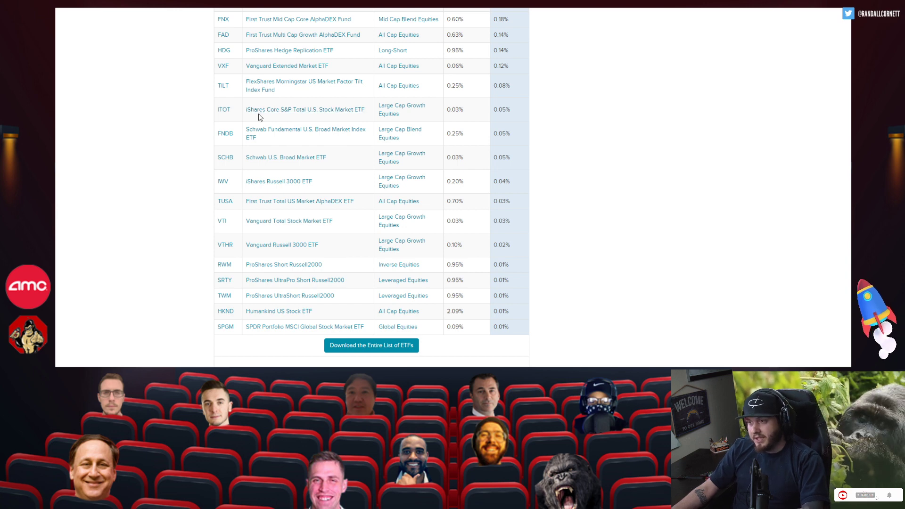
mouse_move(754, 245)
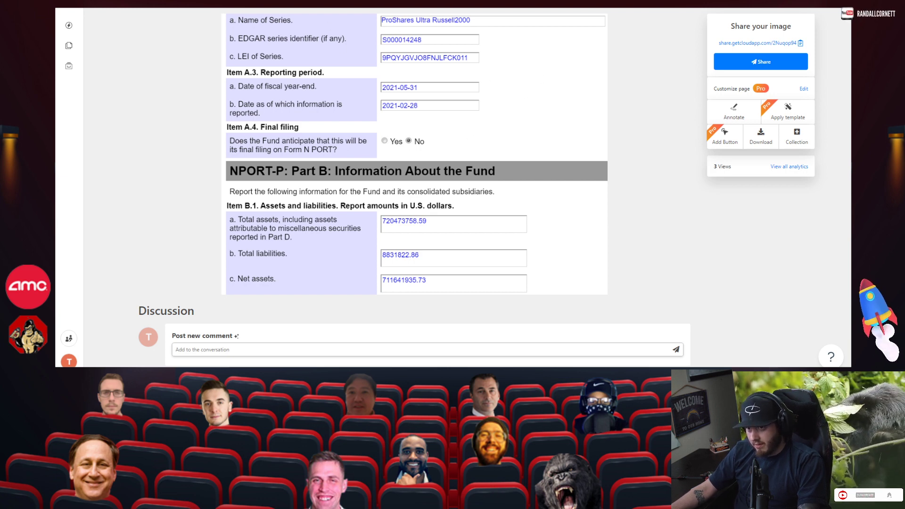
Scroll the N-PORT filing screenshot down to Part B with total assets, liabilities and net assets
scroll("down", 3)
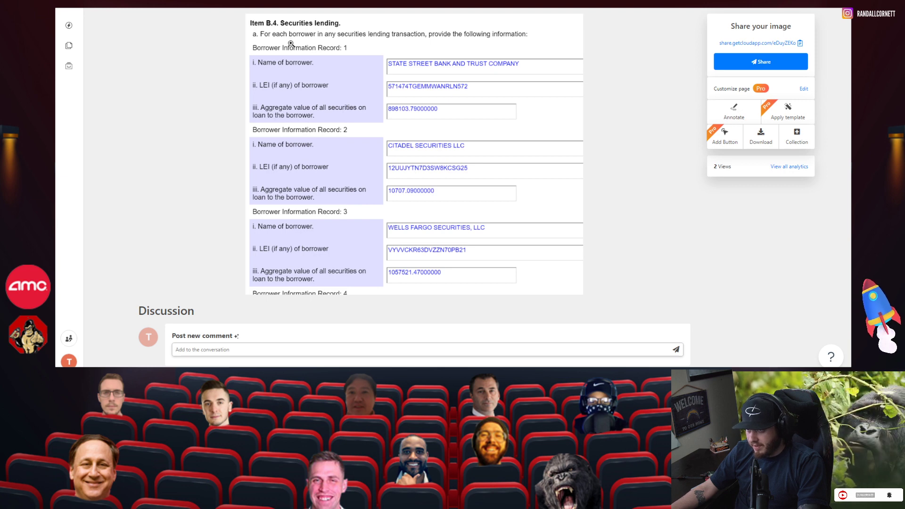
mouse_move(210, 110)
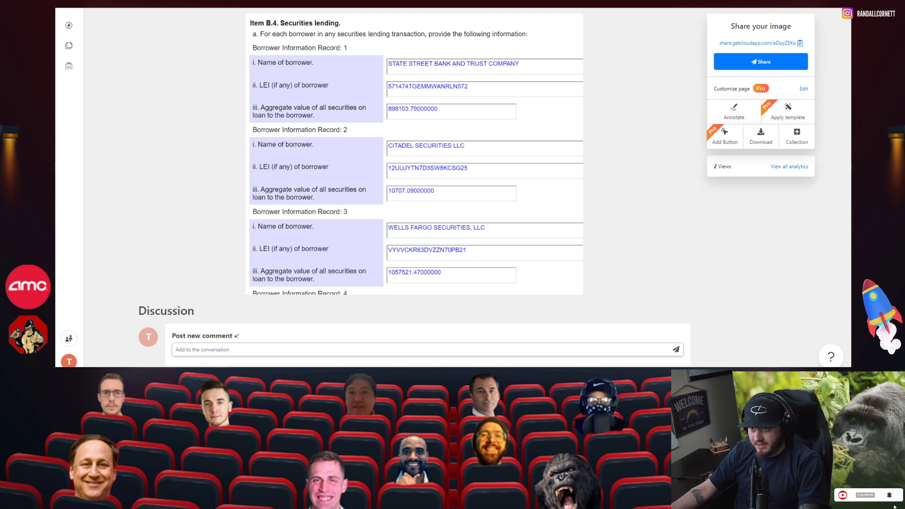
Scroll through the Item B.4 securities lending borrower records such as State Street and Wells Fargo
scroll("down", 3)
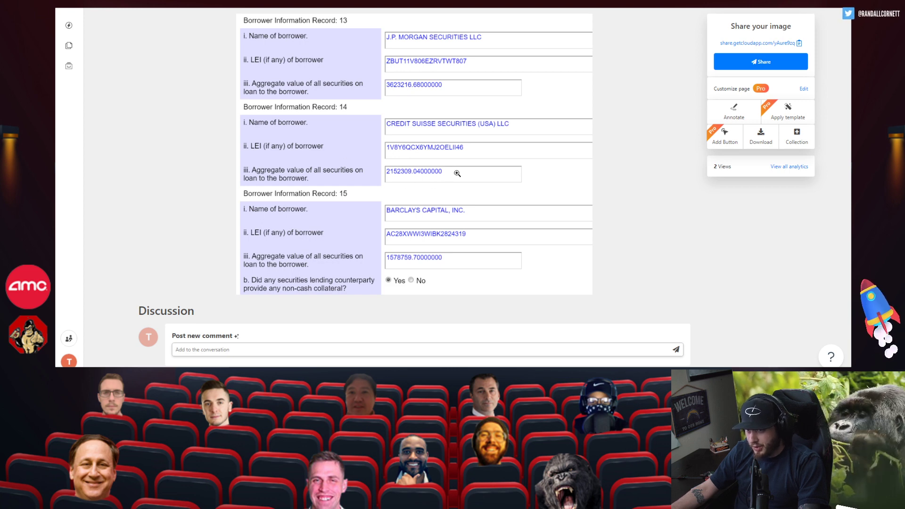
scroll("up", 3)
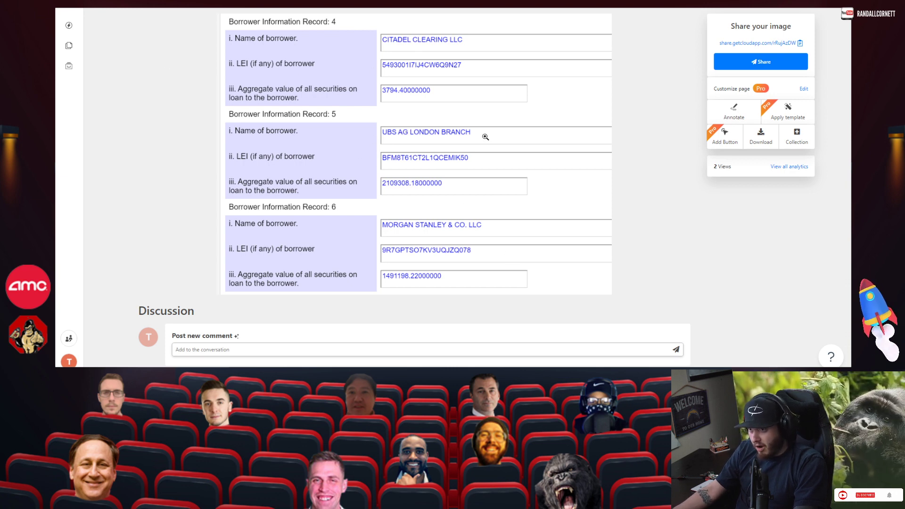
mouse_move(332, 187)
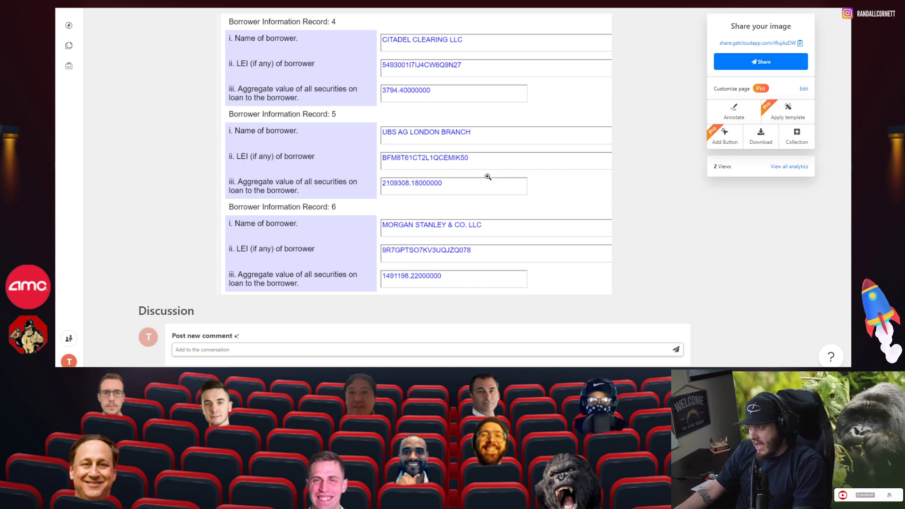
mouse_move(469, 114)
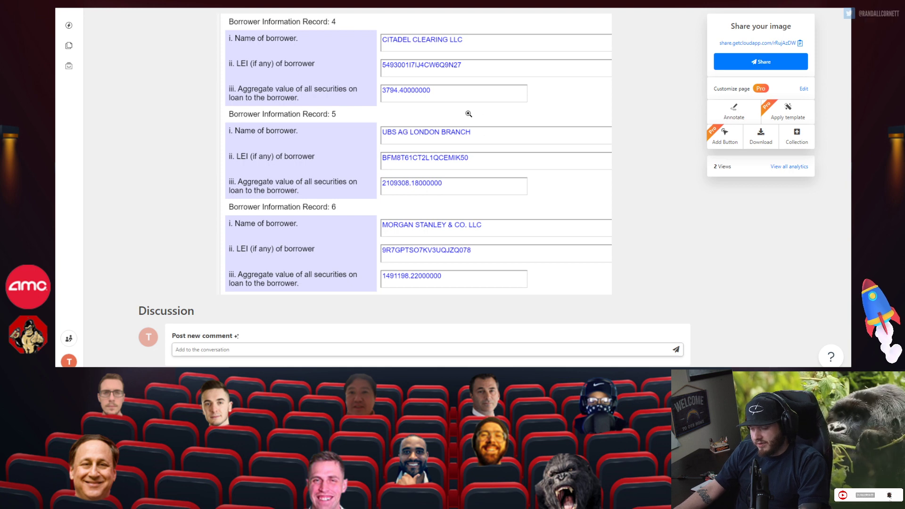